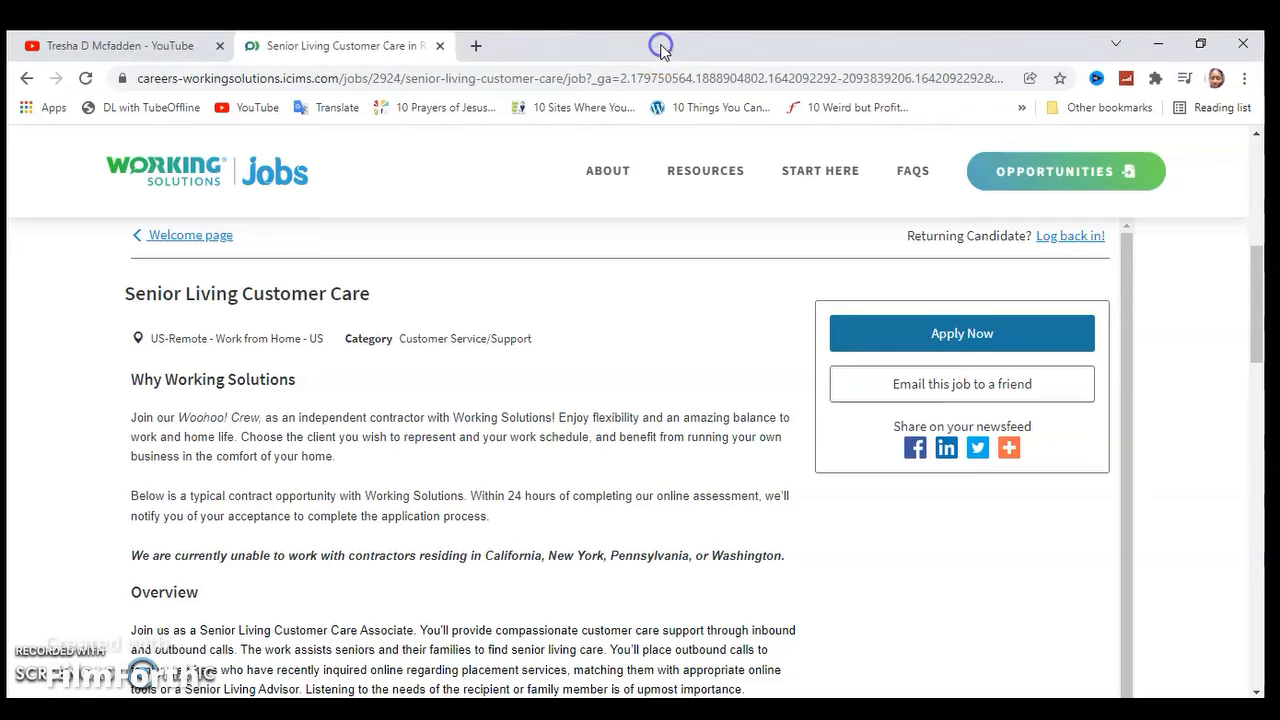
pyautogui.moveTo(664, 50)
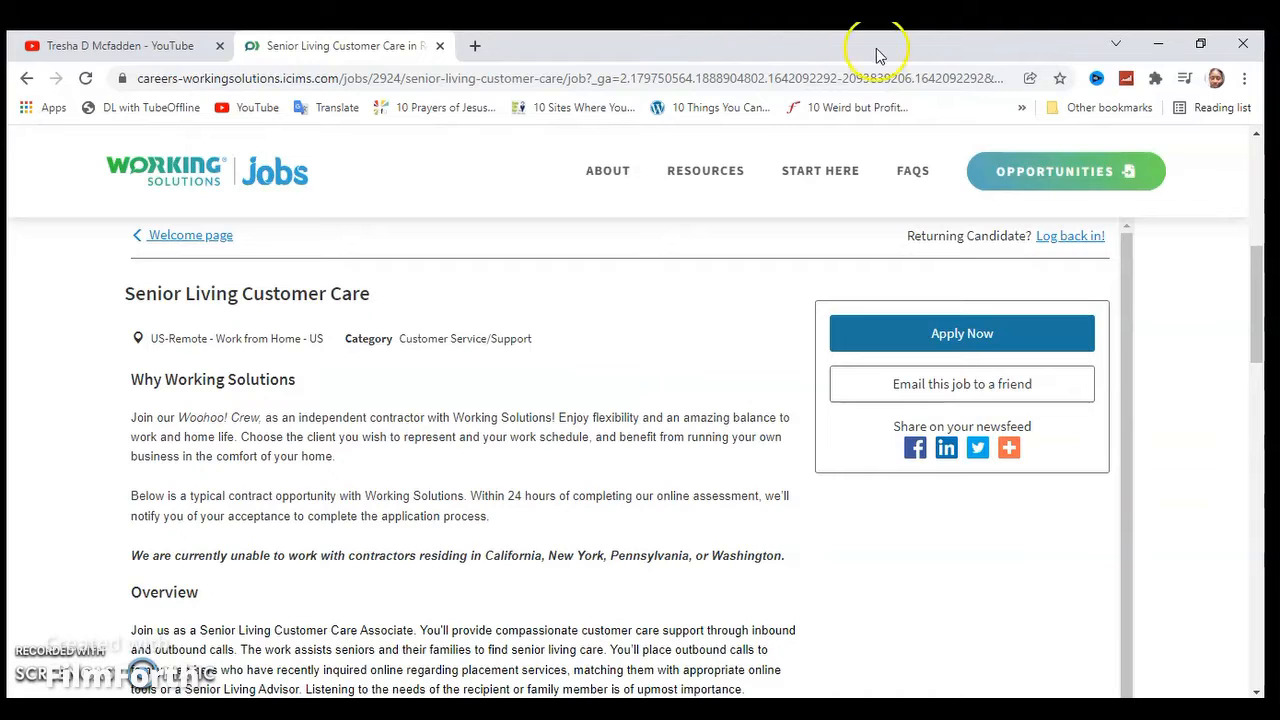
pyautogui.moveTo(332, 404)
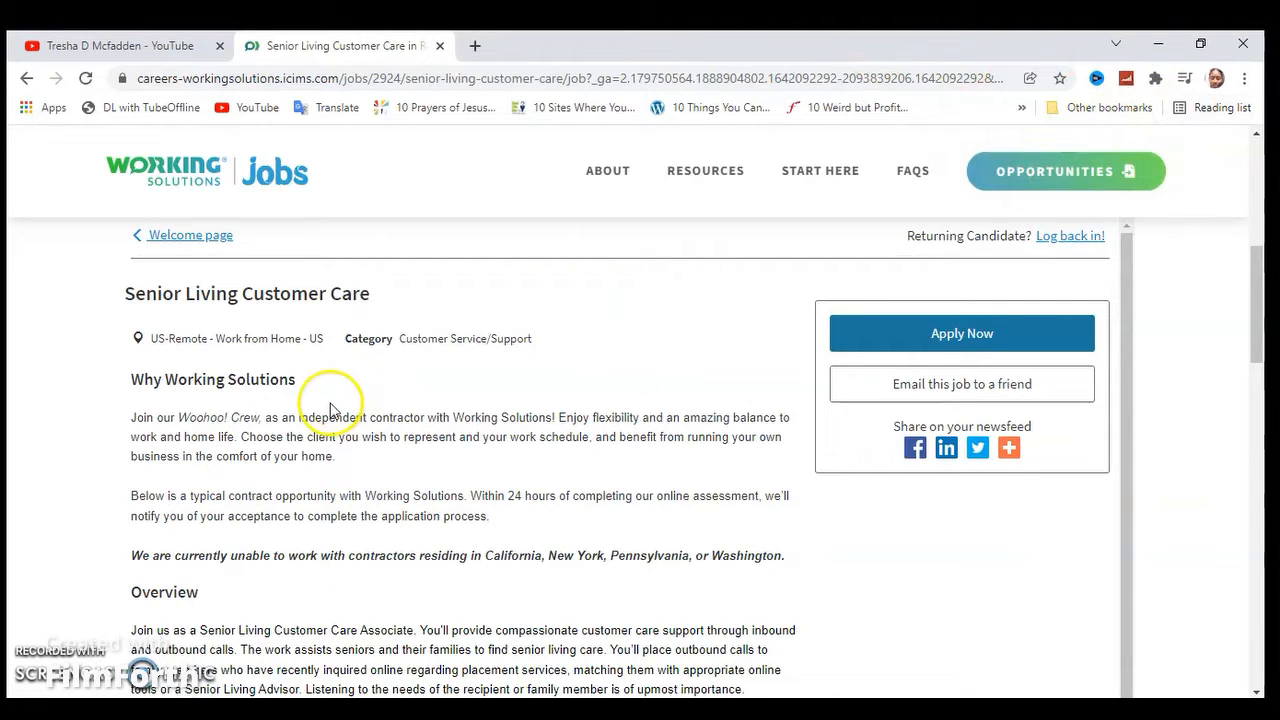
pyautogui.moveTo(232, 440)
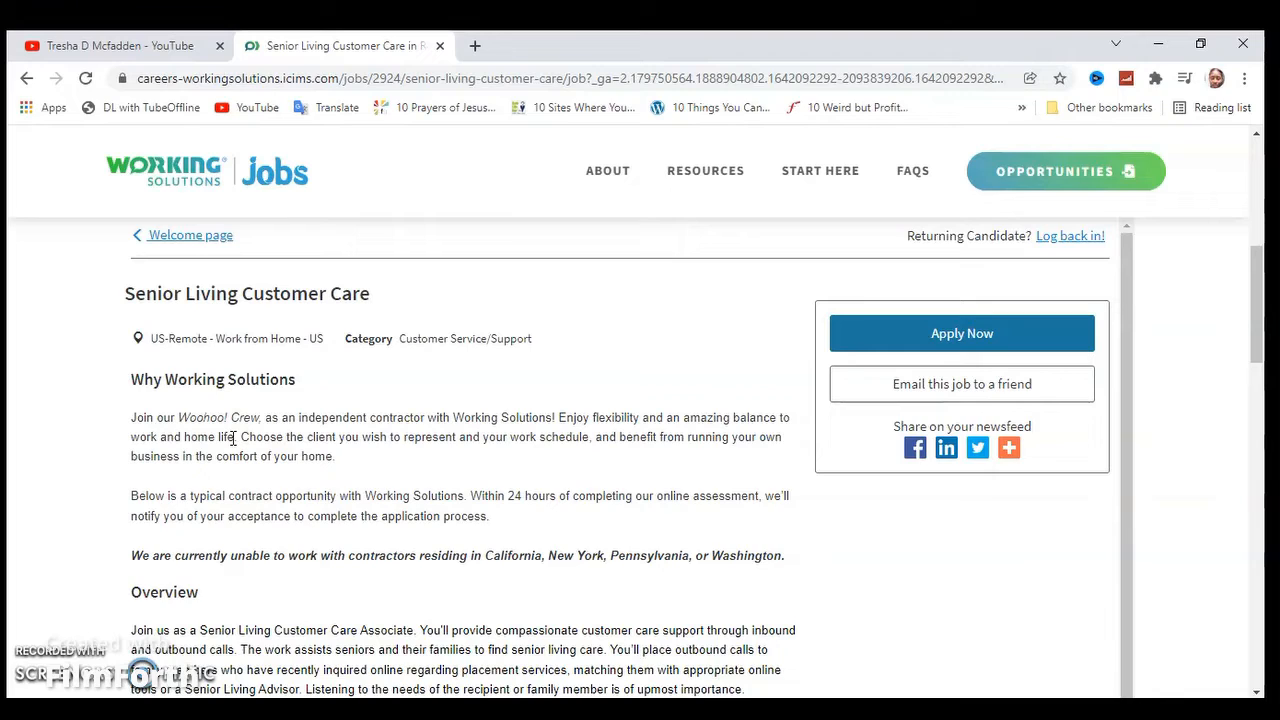
pyautogui.moveTo(292, 412)
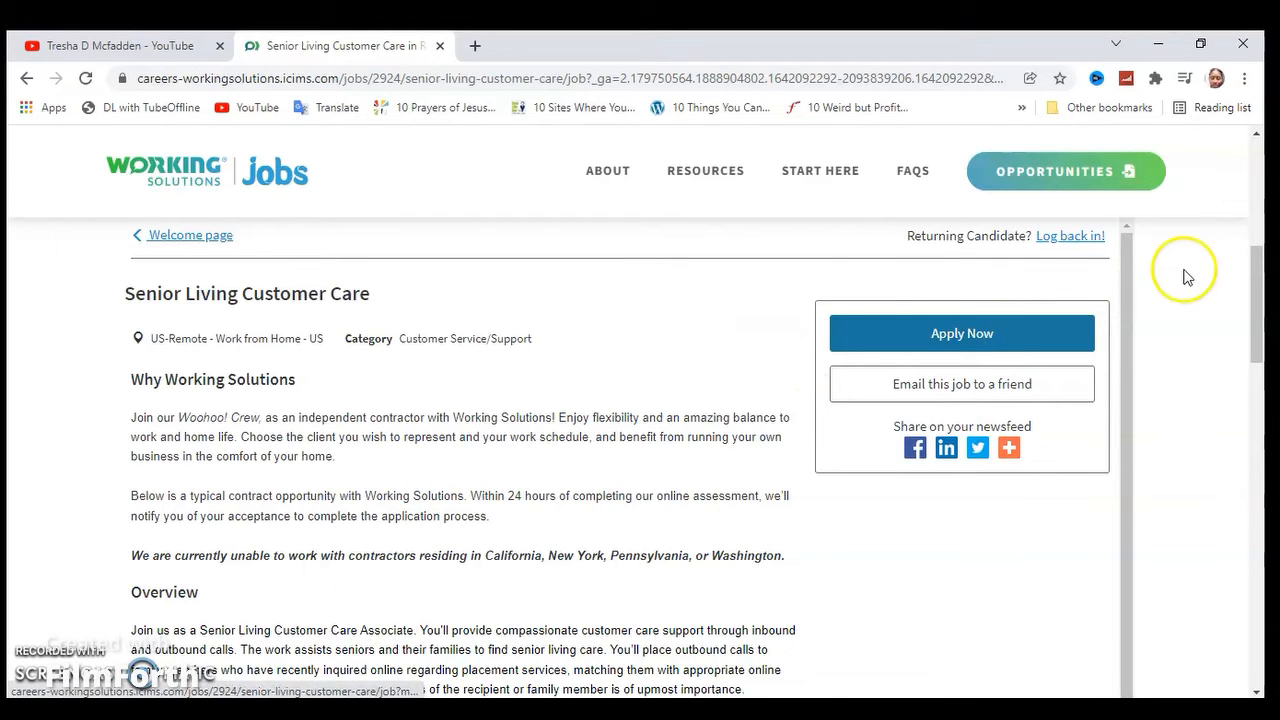
# Scroll the Senior Living Customer Care posting through Overview to the full Required Skills list.
pyautogui.scroll(-3)
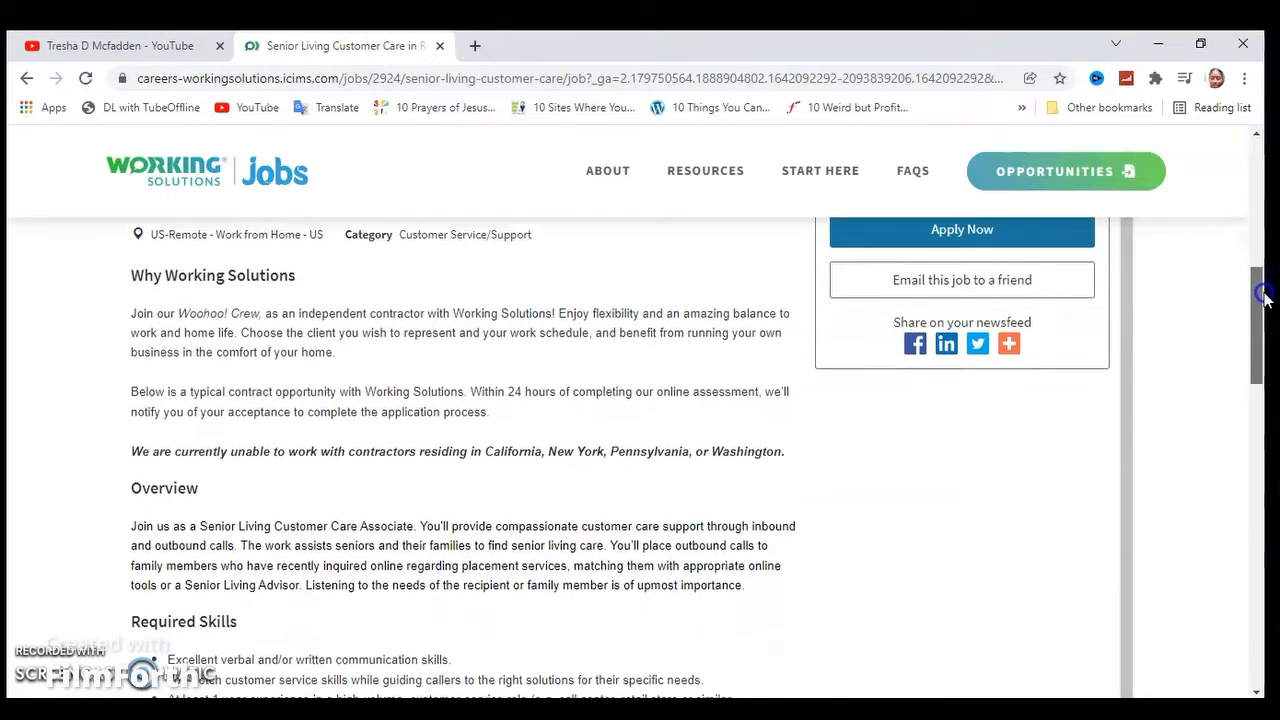
pyautogui.scroll(-3)
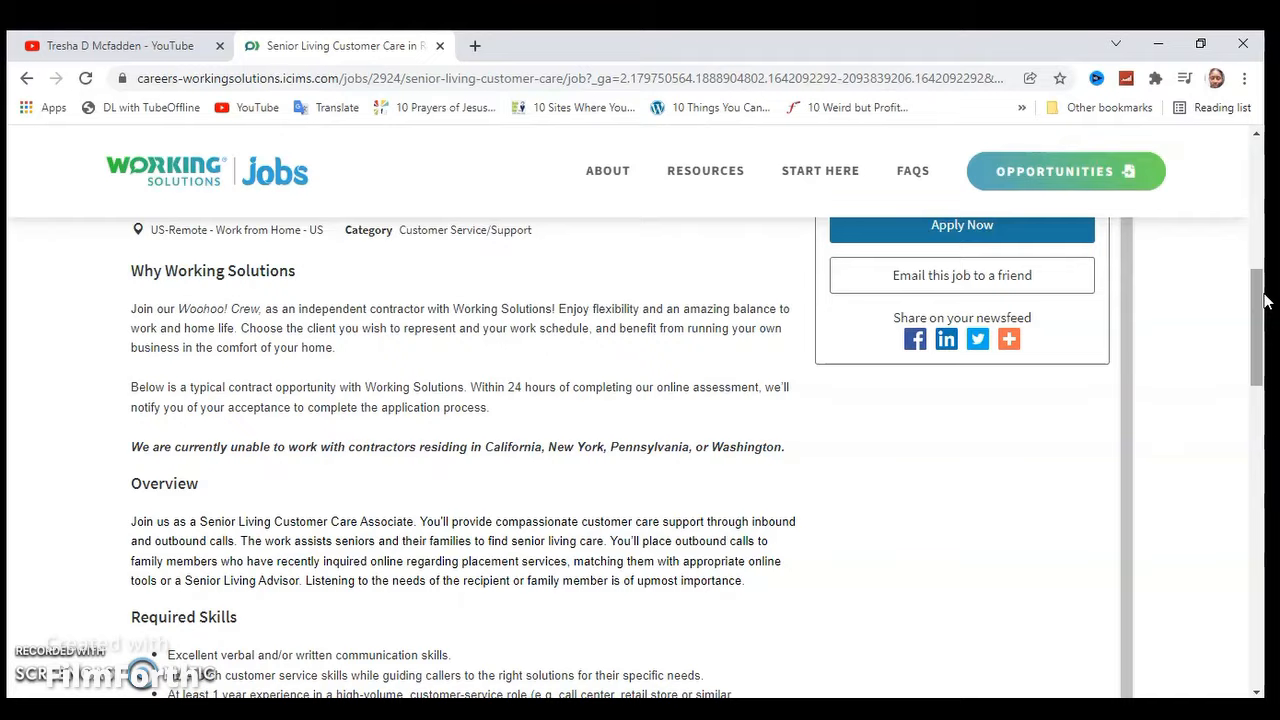
pyautogui.scroll(-3)
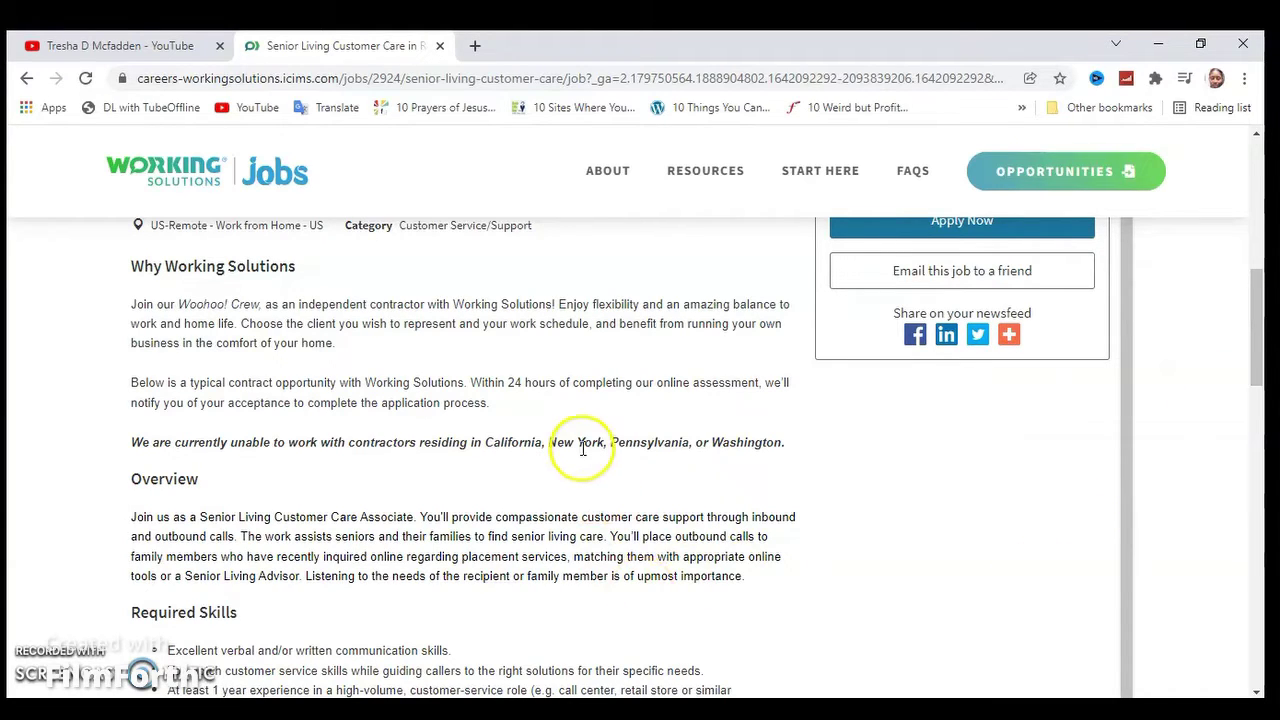
pyautogui.moveTo(1256, 360)
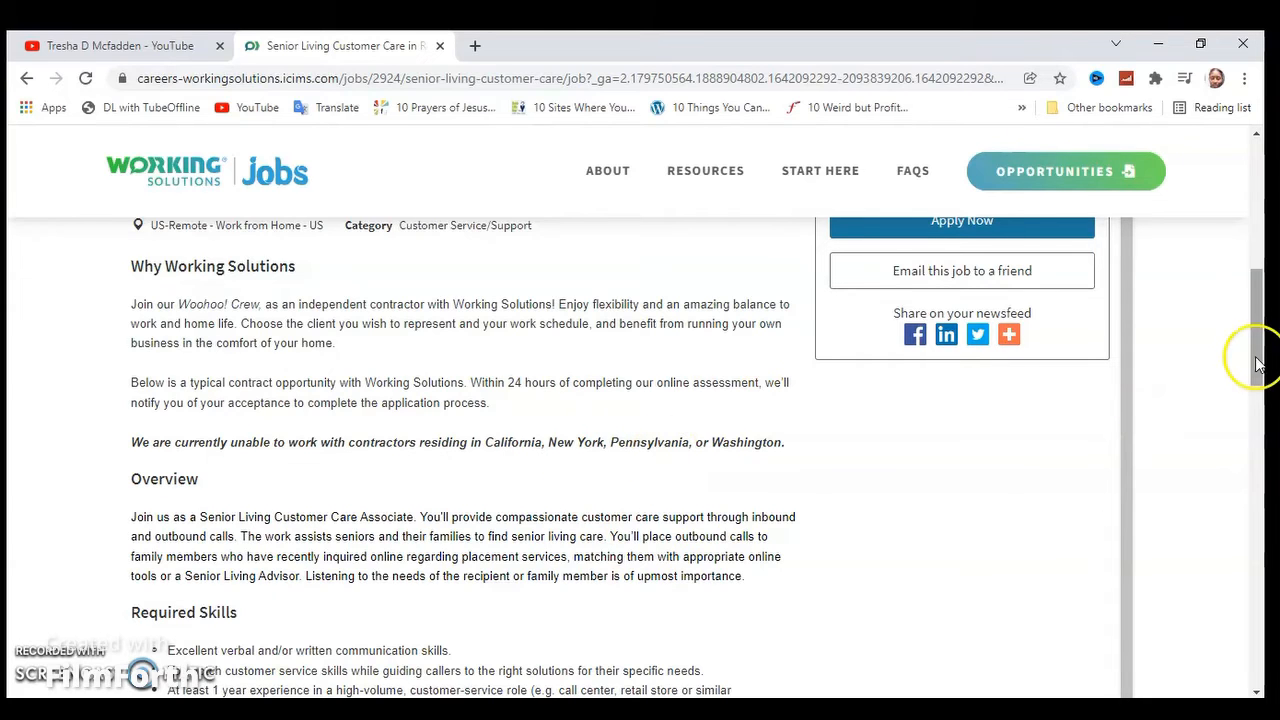
pyautogui.scroll(-3)
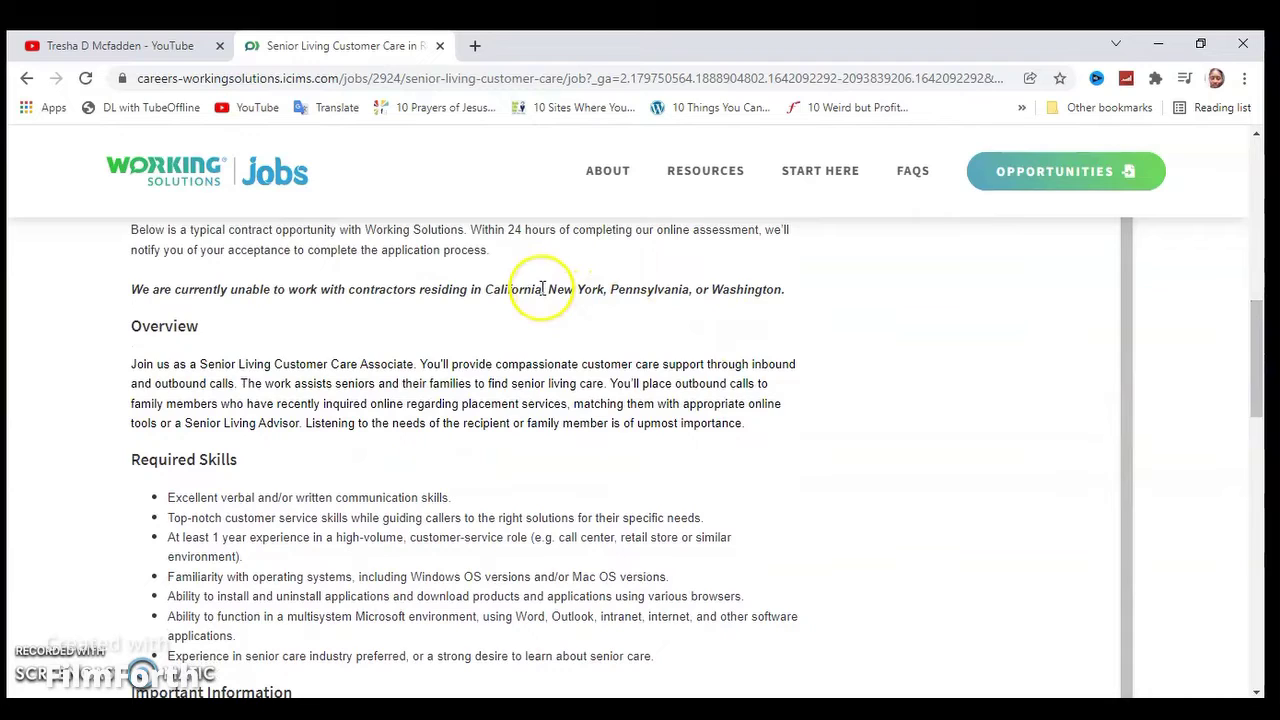
pyautogui.moveTo(712, 278)
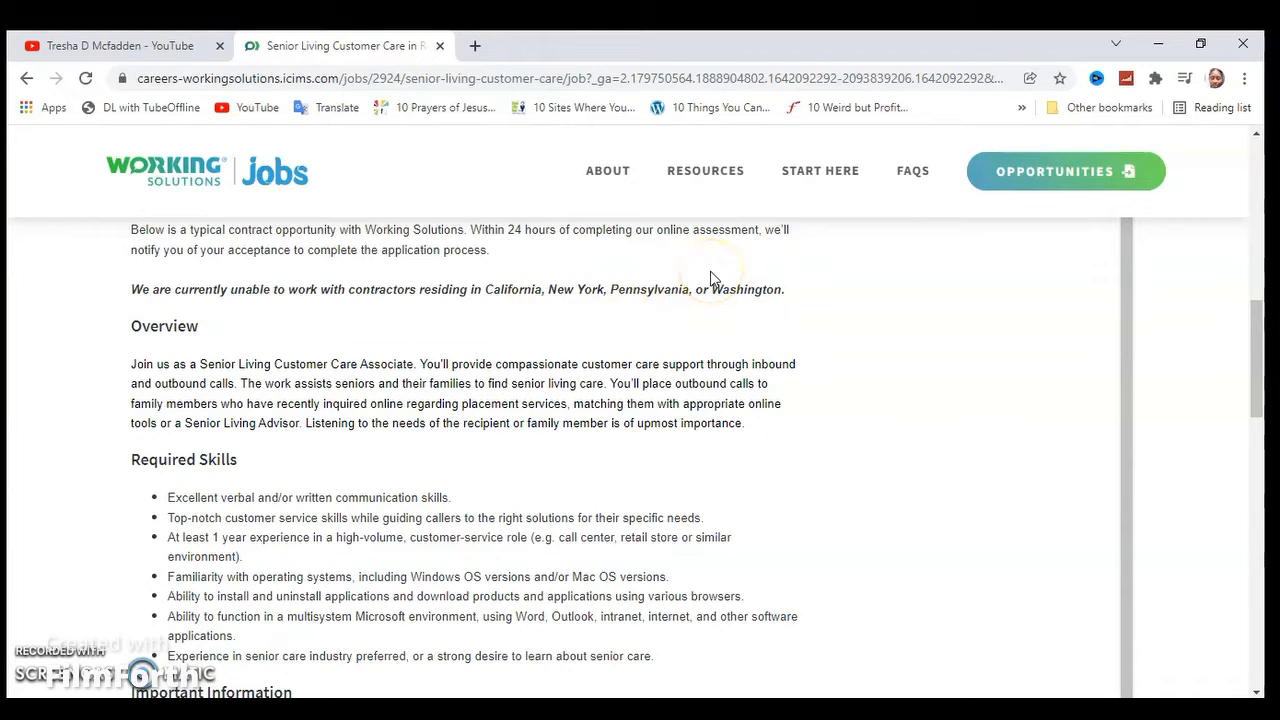
pyautogui.moveTo(1264, 376)
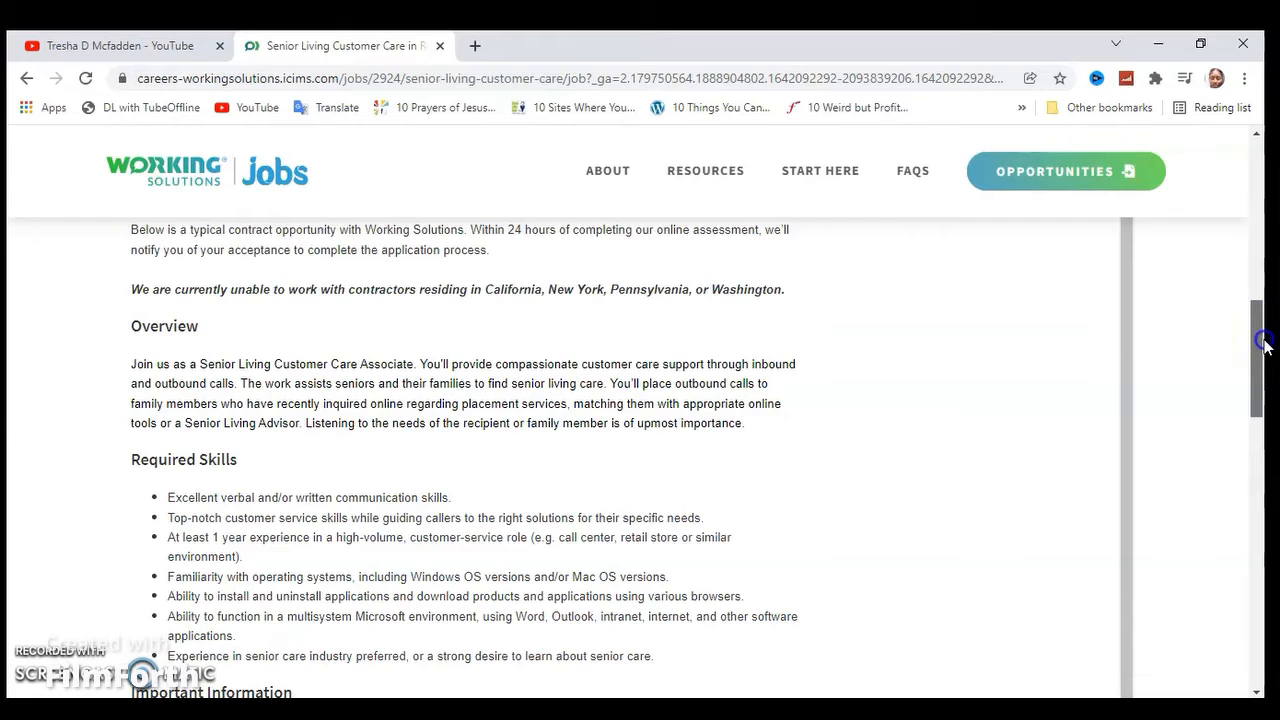
pyautogui.scroll(-3)
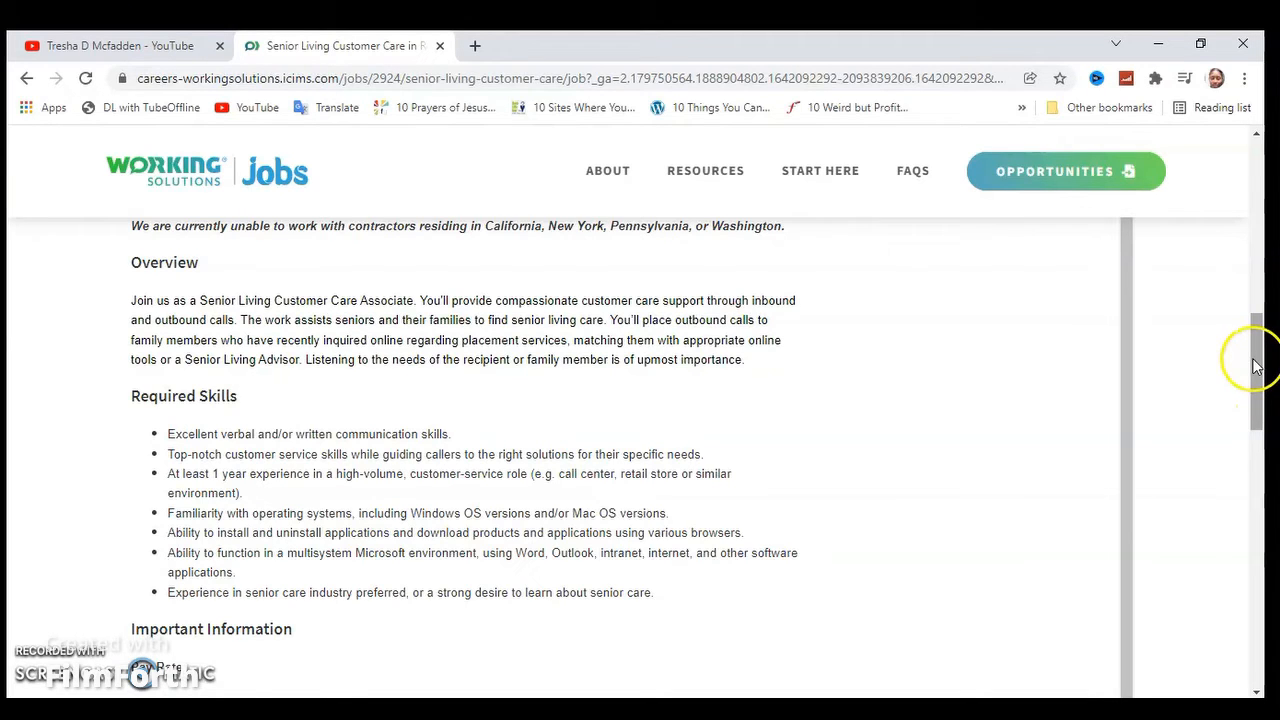
# Scroll to Important Information showing pay up to $17/hr and the USB headset equipment list.
pyautogui.scroll(-3)
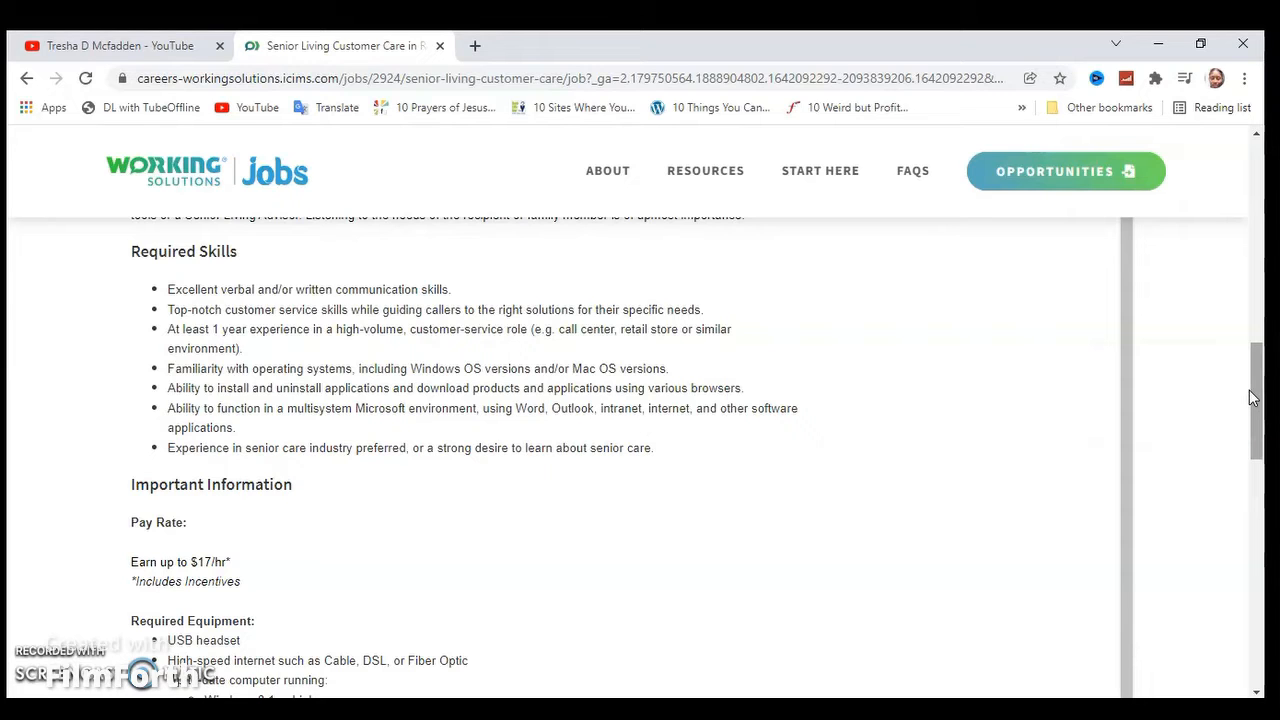
pyautogui.moveTo(1264, 396)
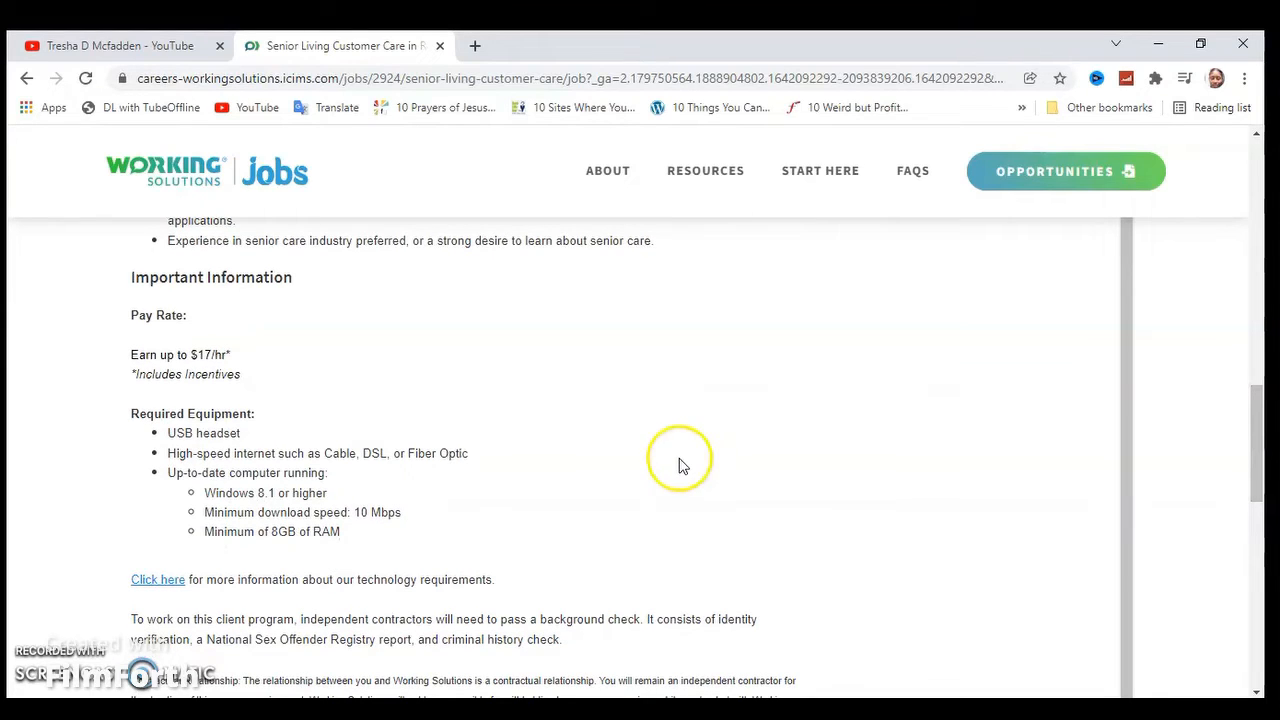
pyautogui.moveTo(84, 448)
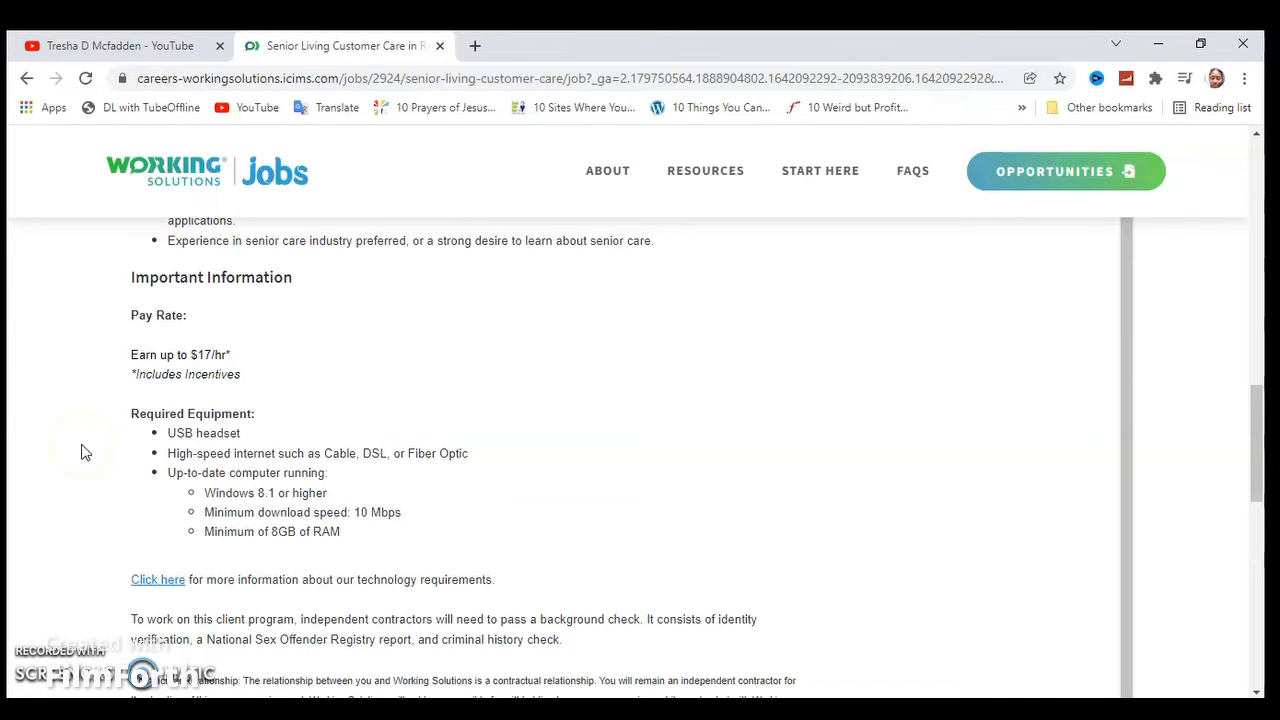
pyautogui.moveTo(84, 452)
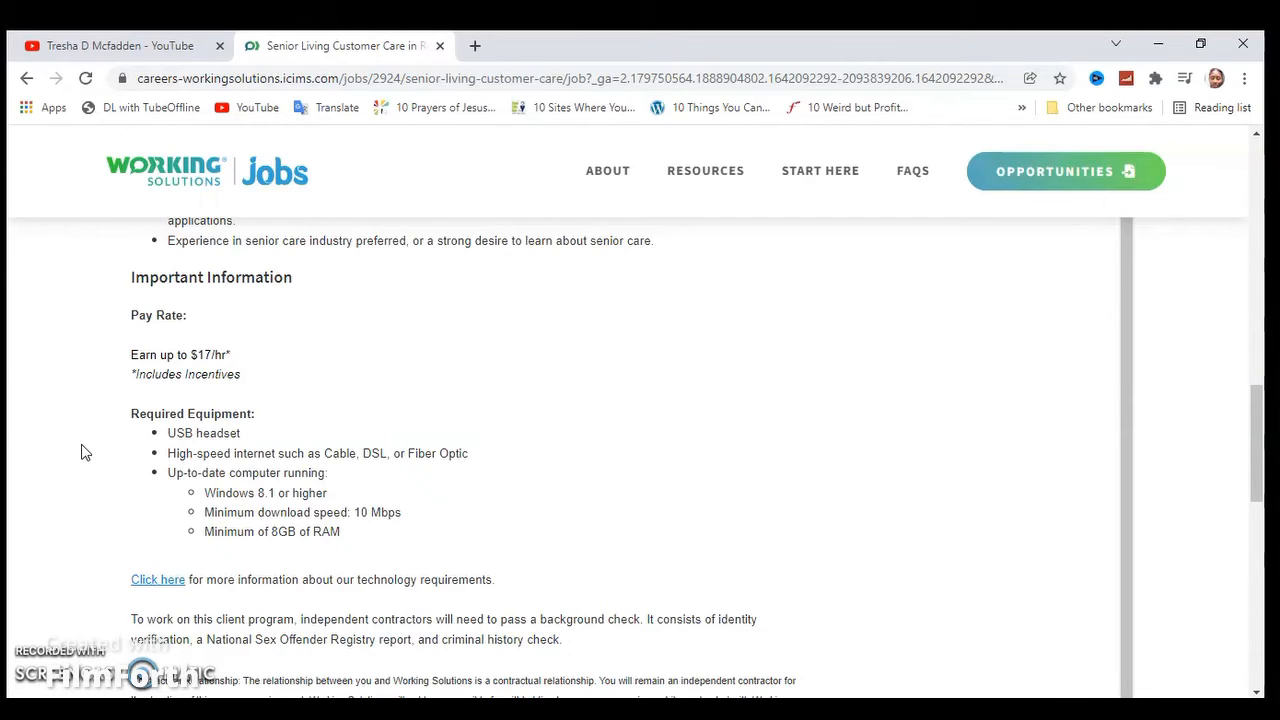
pyautogui.moveTo(176, 586)
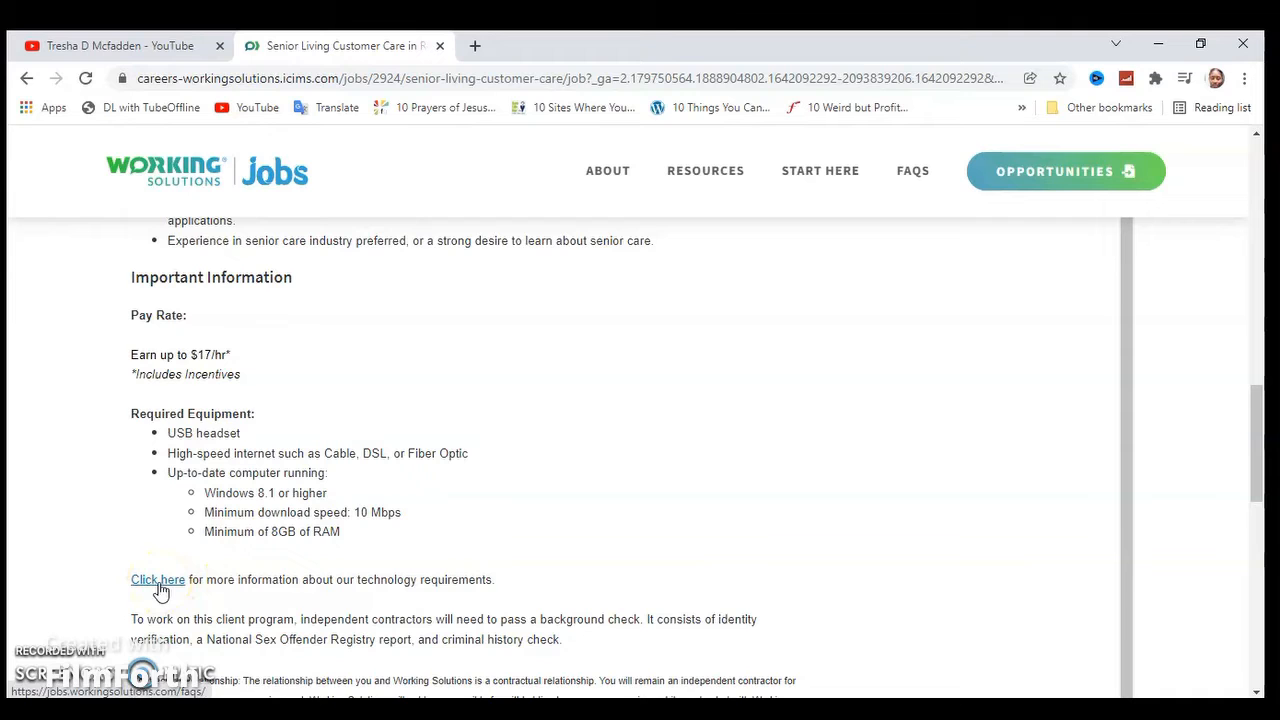
pyautogui.moveTo(1202, 486)
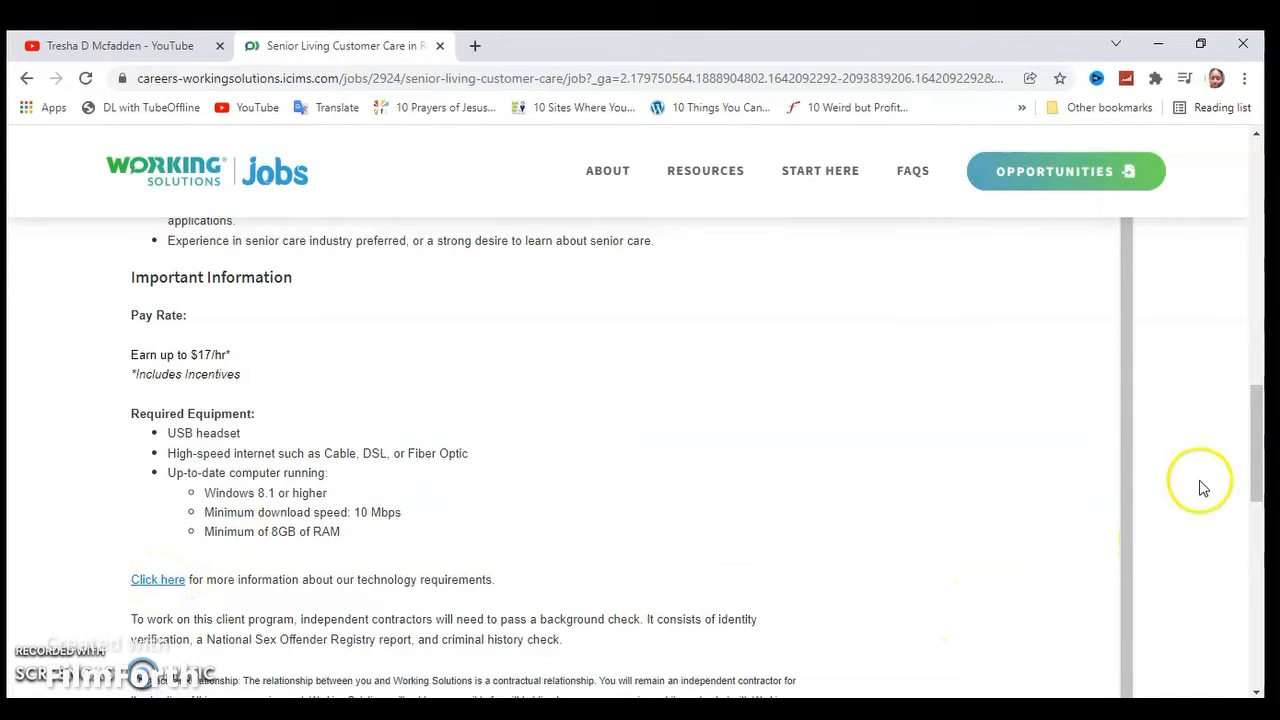
pyautogui.scroll(-3)
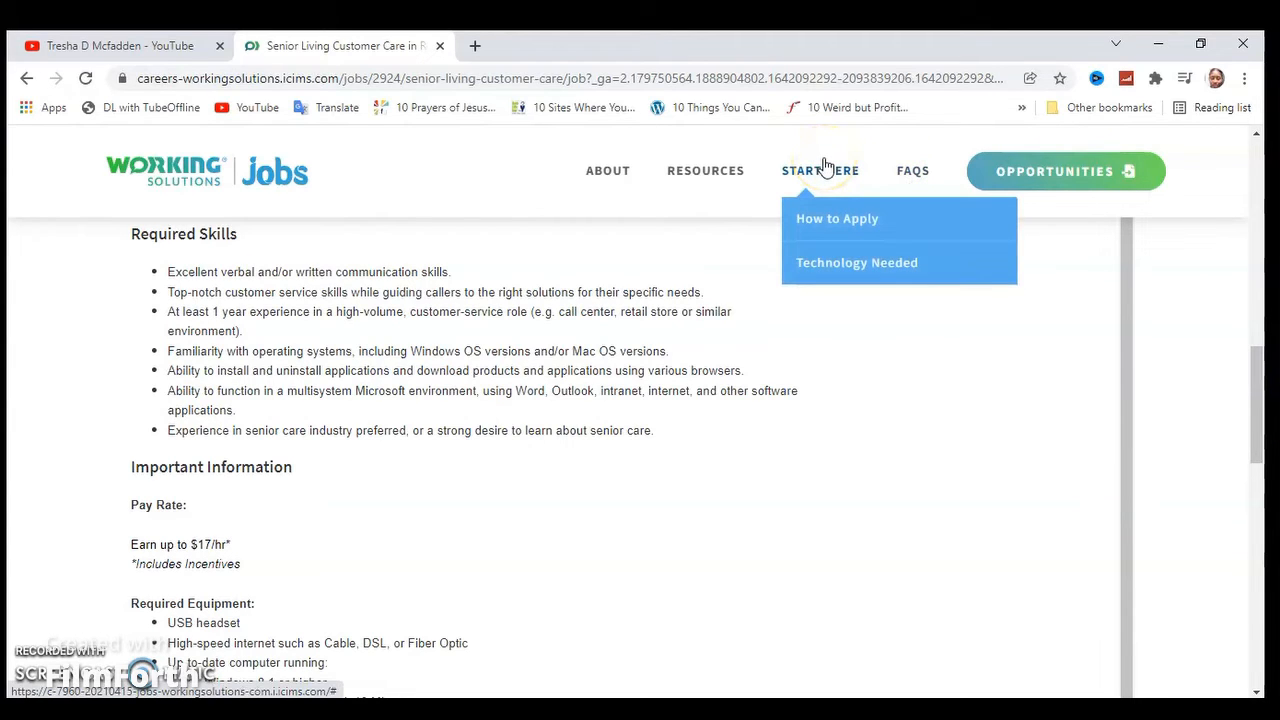
pyautogui.moveTo(650, 160)
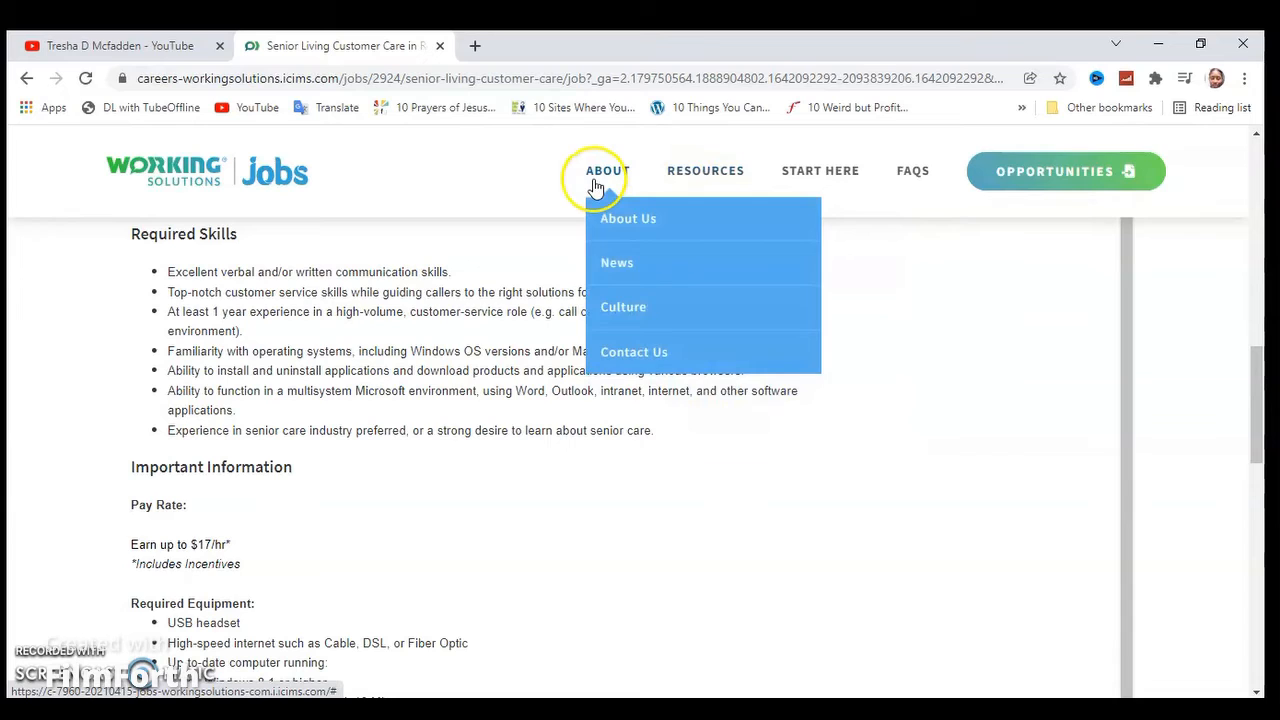
pyautogui.moveTo(992, 176)
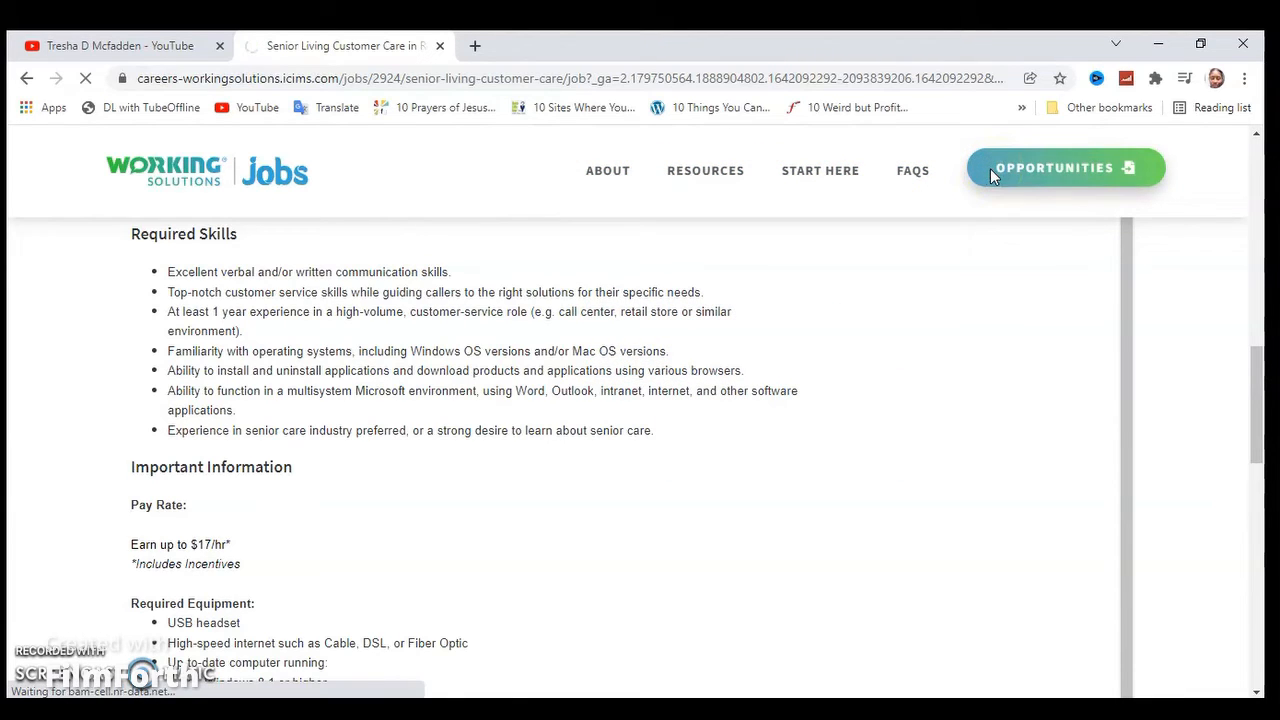
# Browse the Find Opportunities and Apply page listing Senior Living Customer Care and Educational Sales Consultant roles.
pyautogui.click(1050, 168)
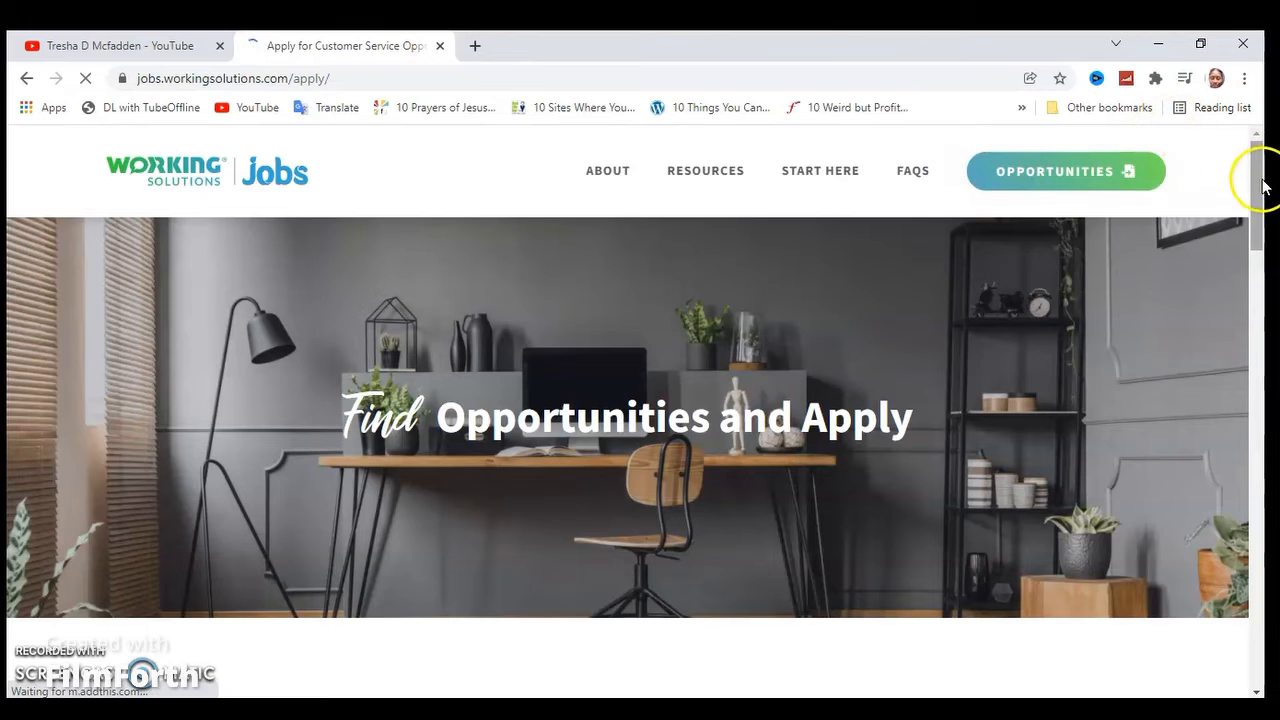
pyautogui.scroll(-3)
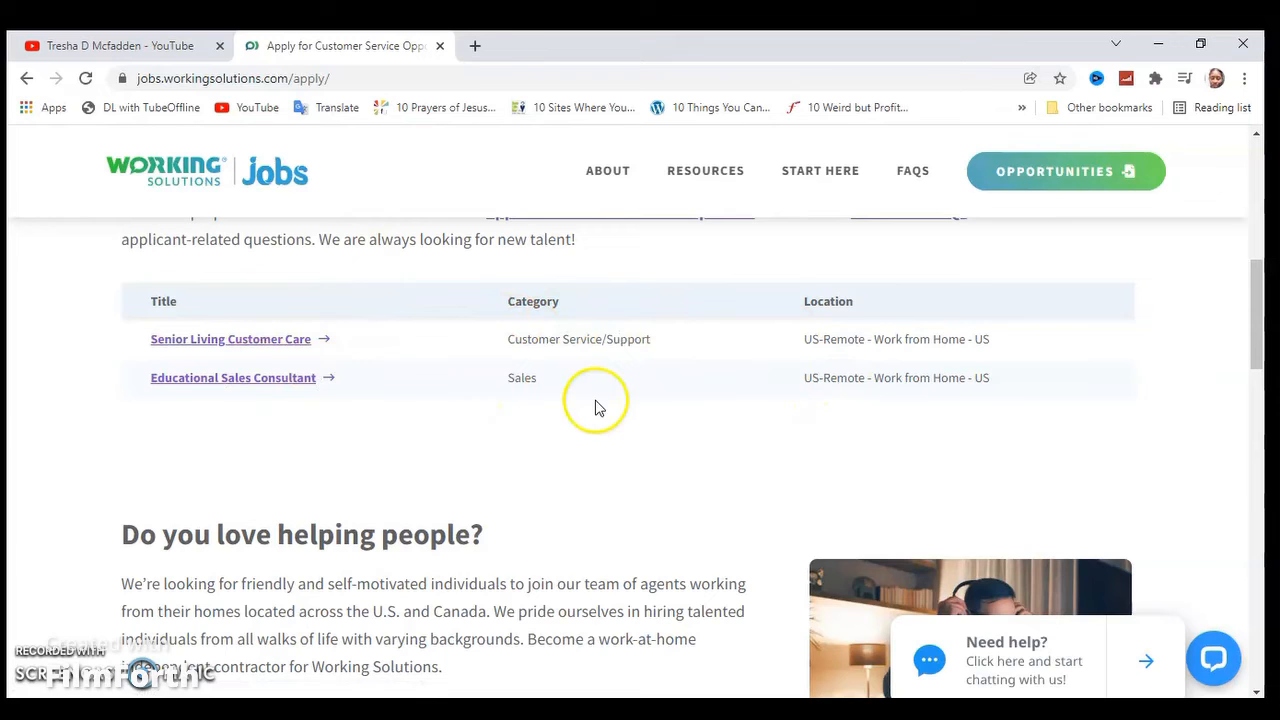
pyautogui.scroll(-3)
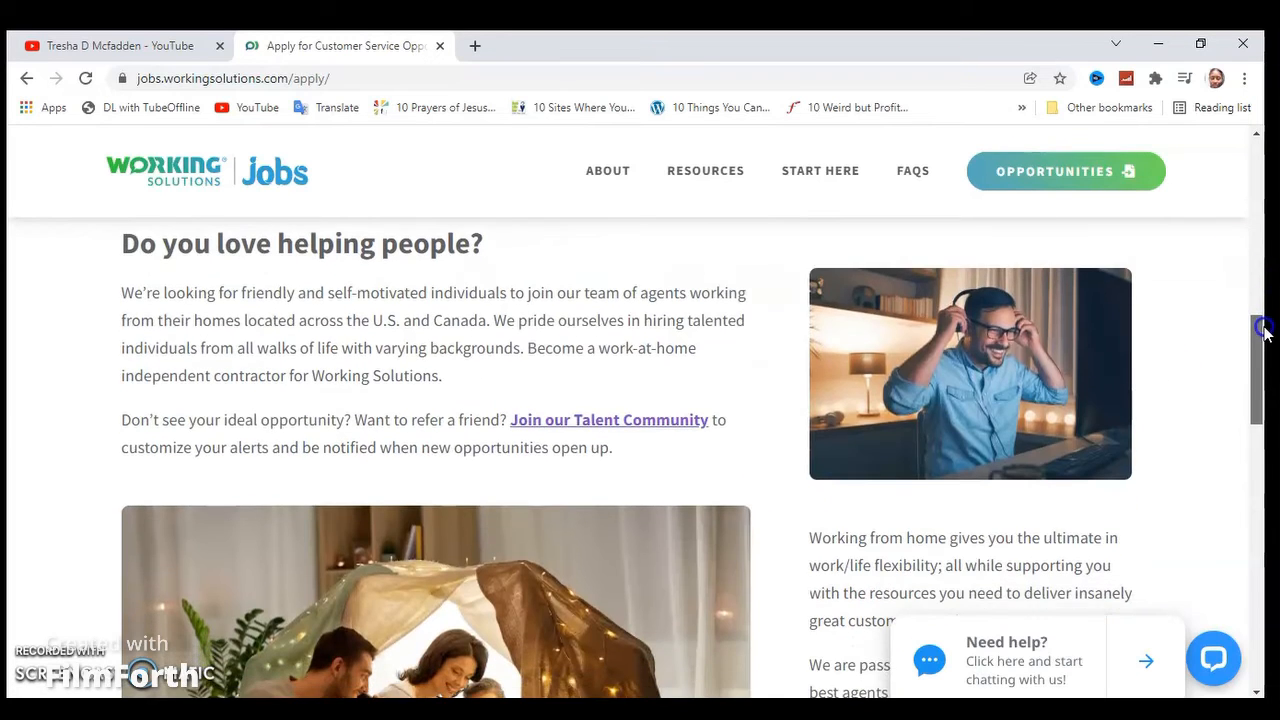
pyautogui.scroll(-3)
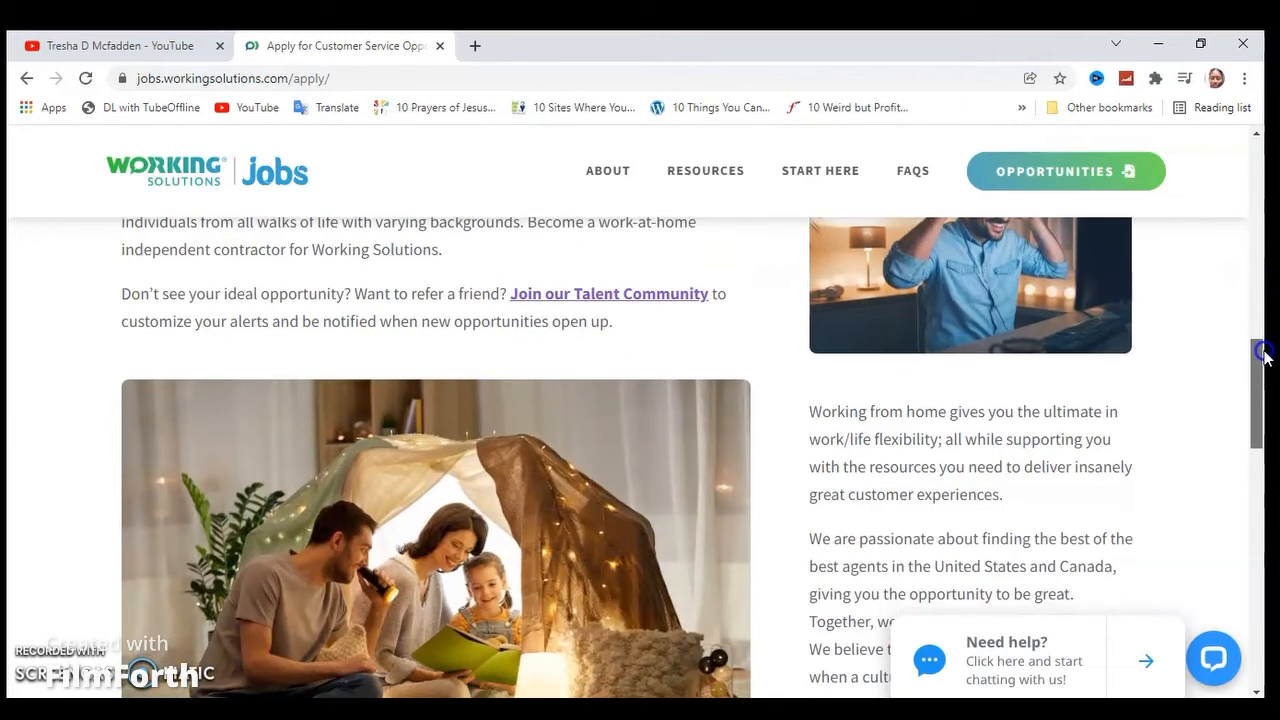
pyautogui.scroll(3)
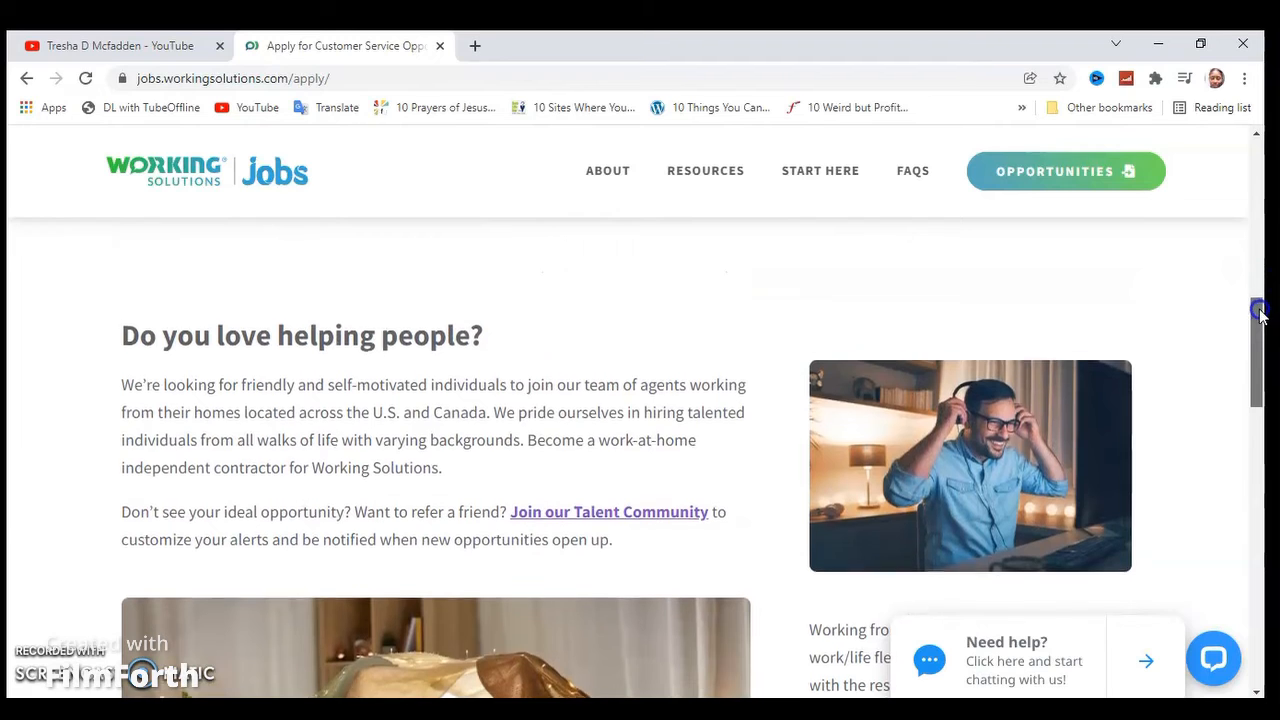
pyautogui.scroll(-3)
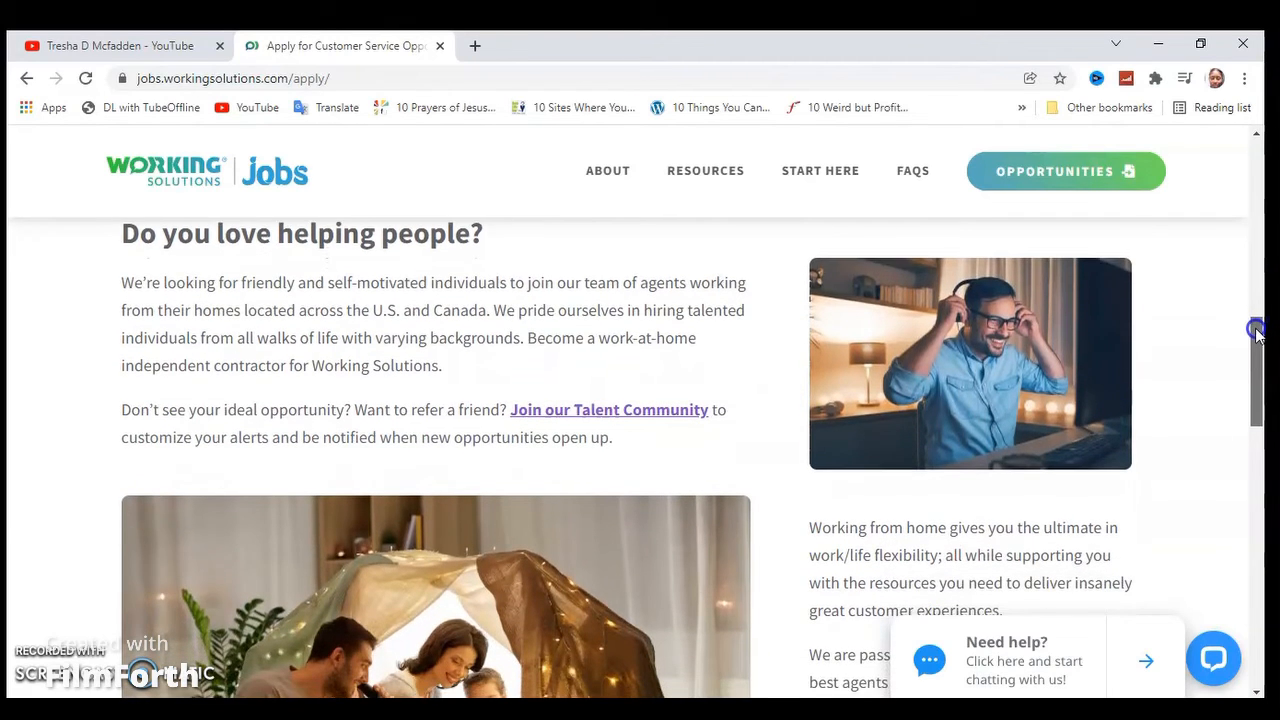
pyautogui.scroll(-3)
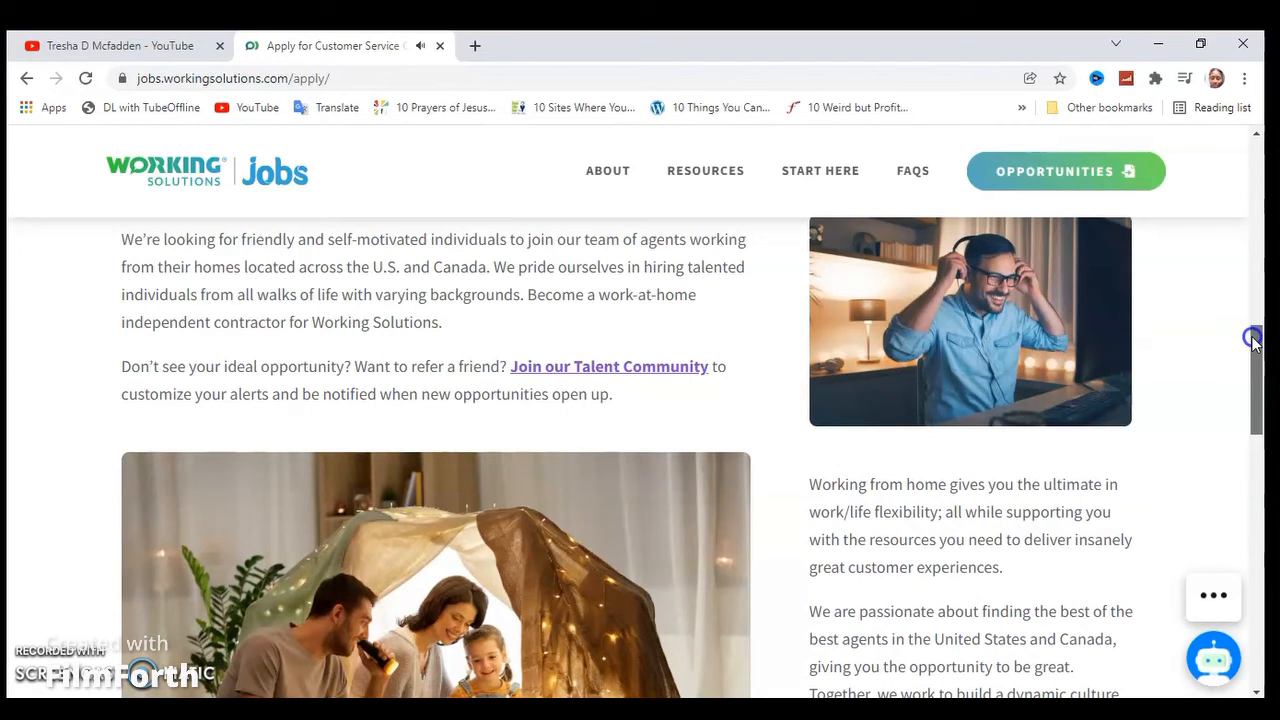
pyautogui.scroll(-3)
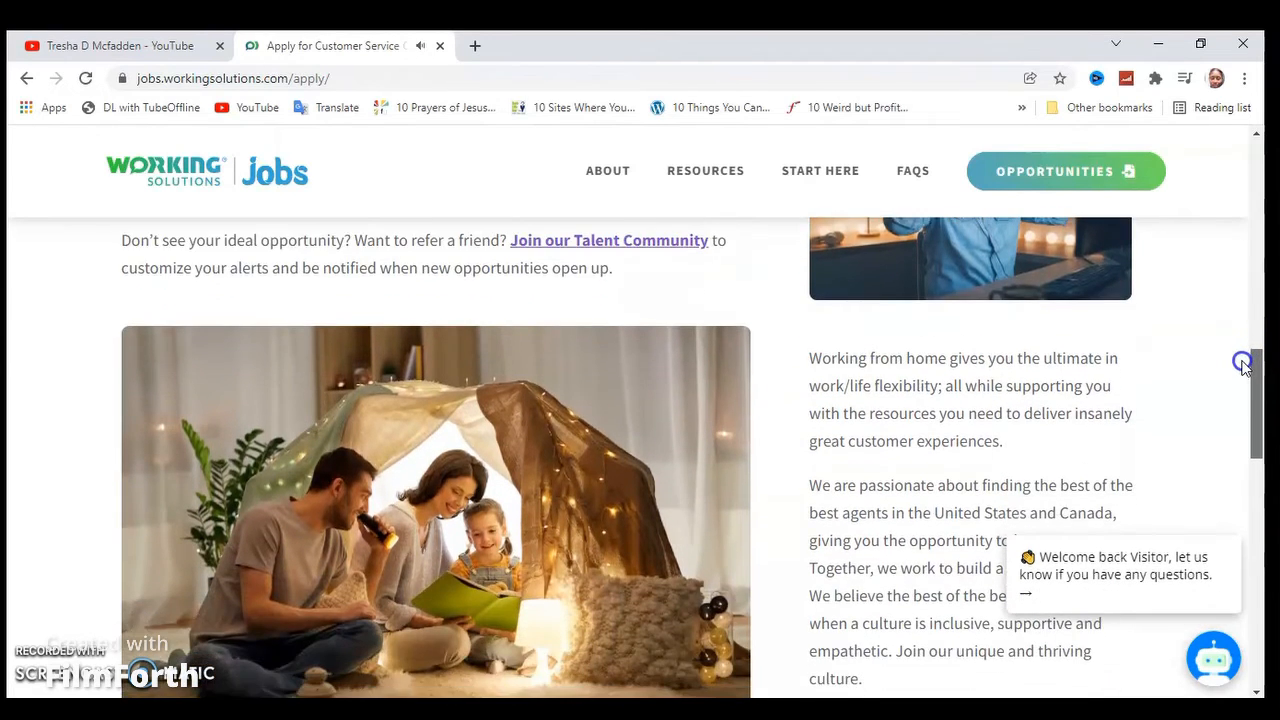
pyautogui.scroll(-3)
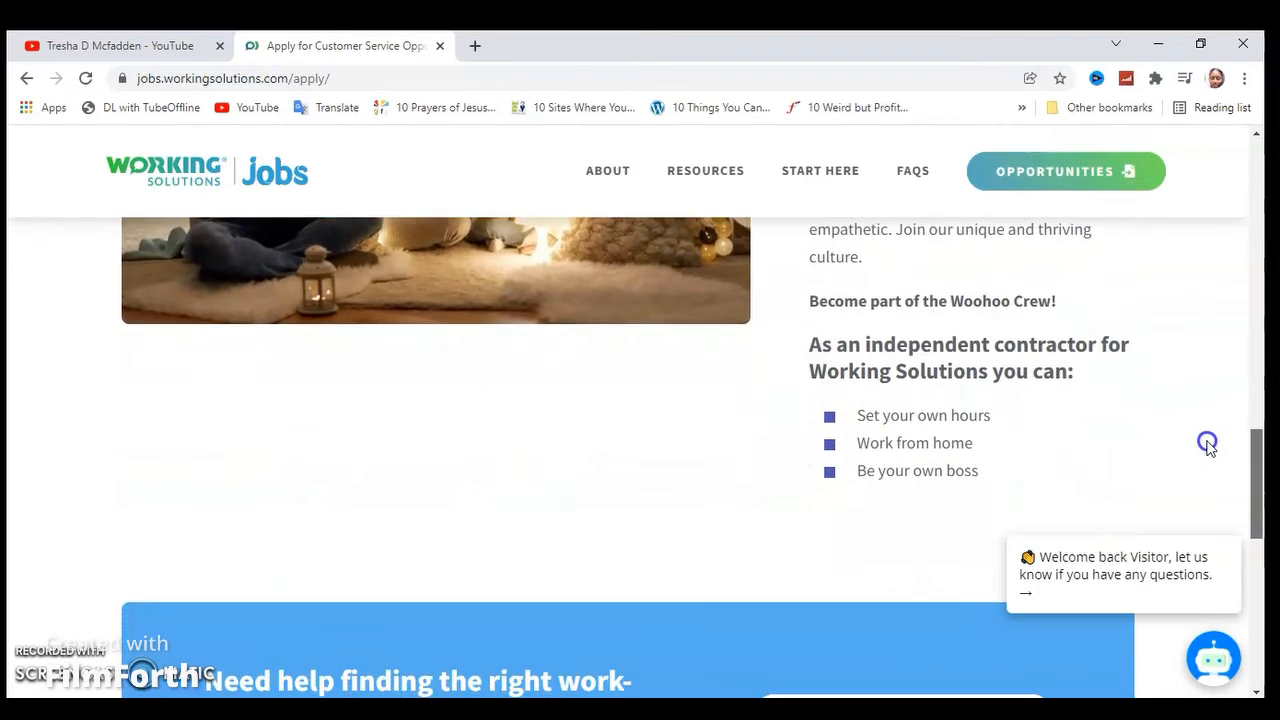
pyautogui.scroll(-3)
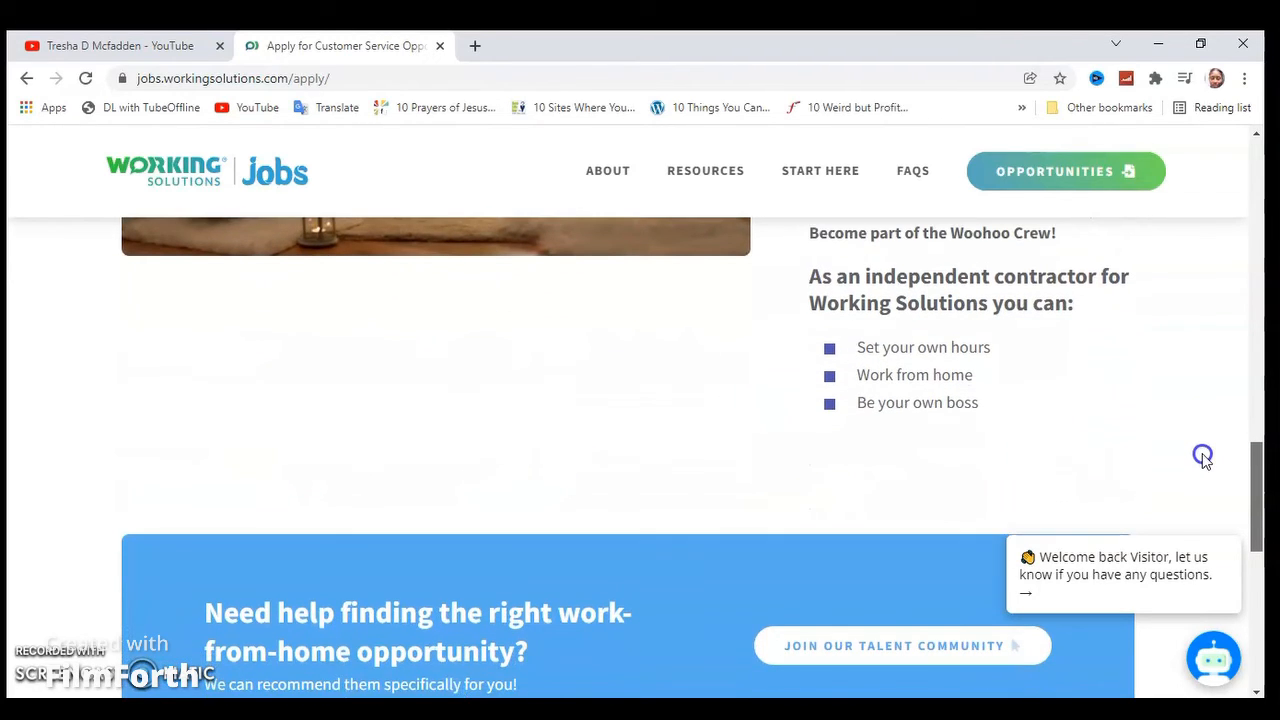
pyautogui.scroll(-3)
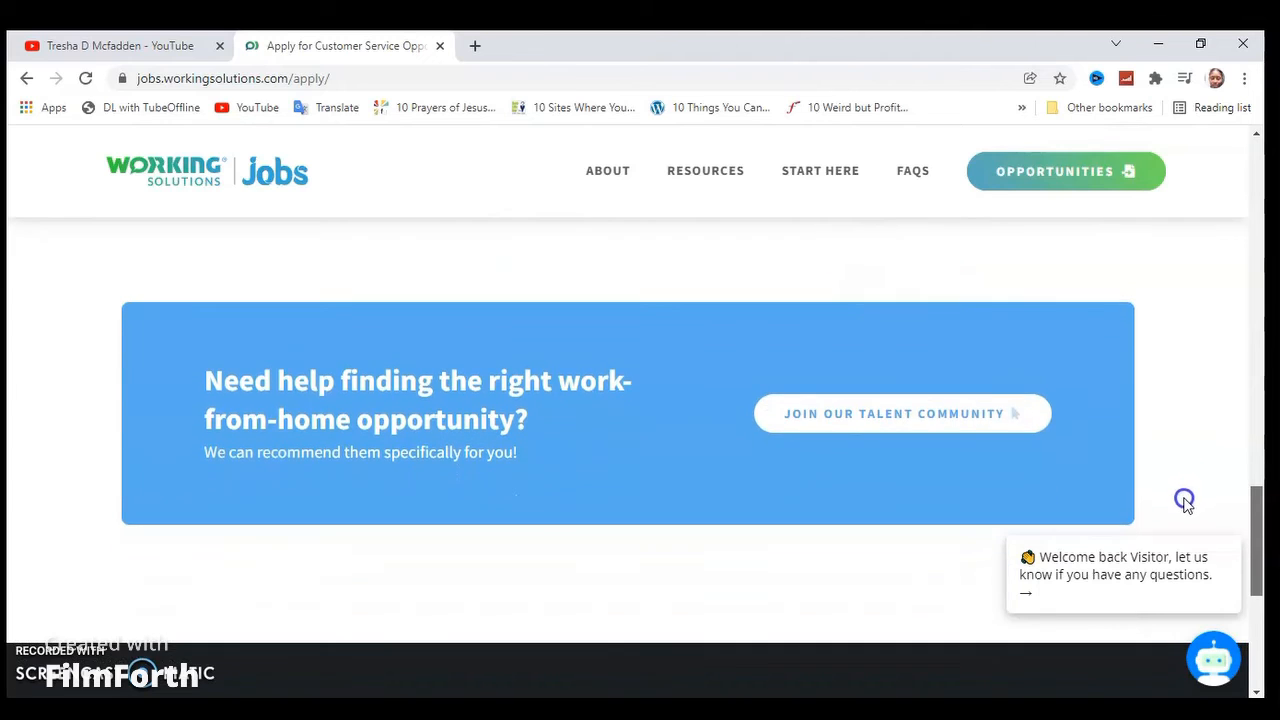
pyautogui.scroll(-3)
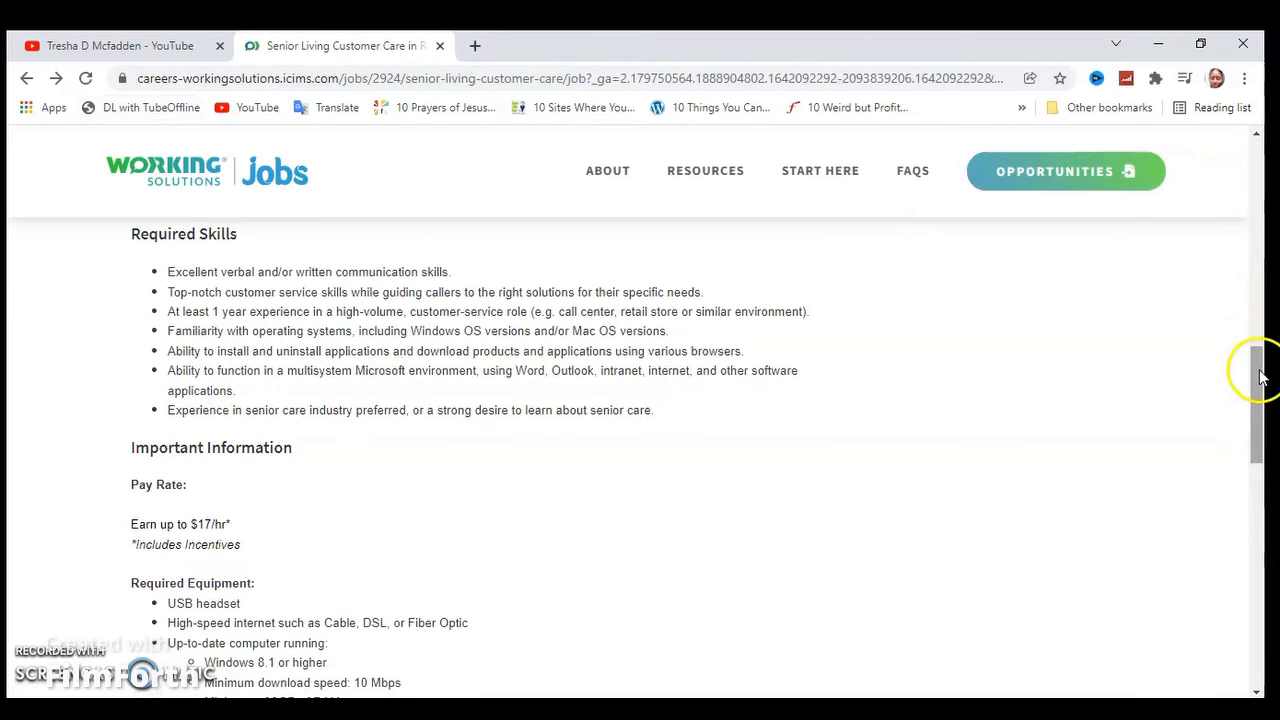
# Return to the top of the Senior Living Customer Care posting and highlight its URL in the address bar.
pyautogui.scroll(3)
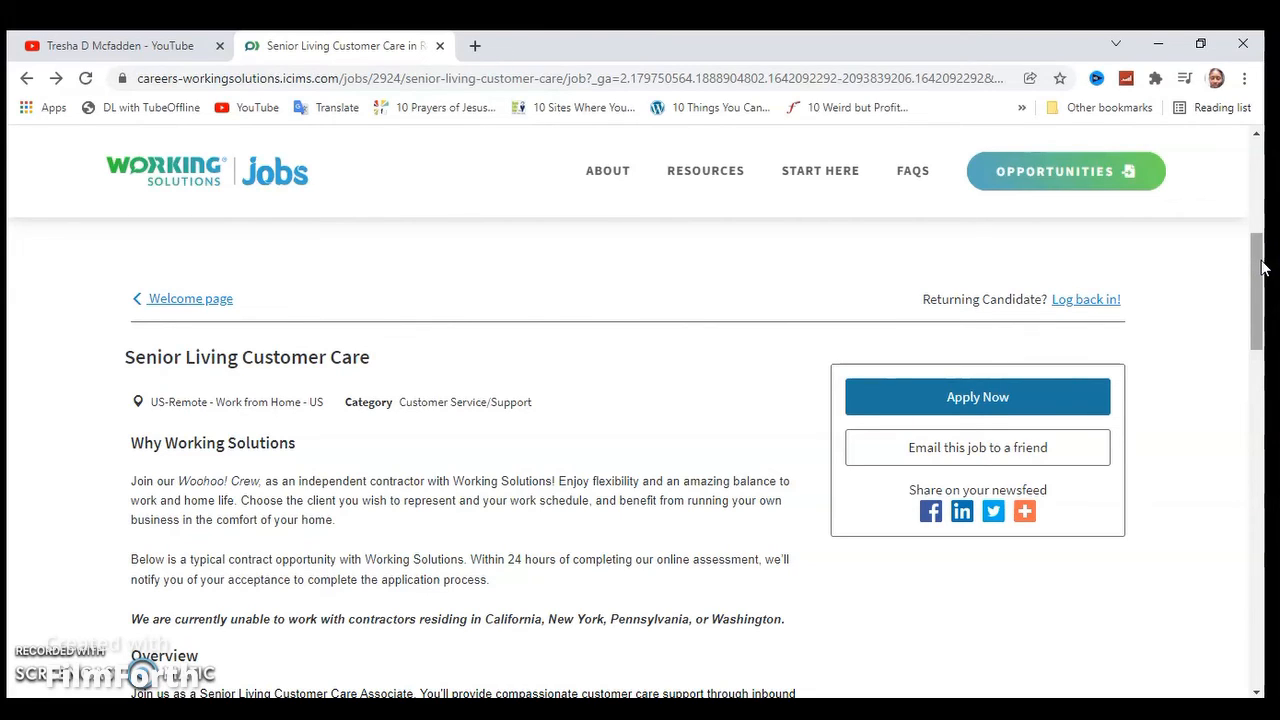
pyautogui.moveTo(744, 78)
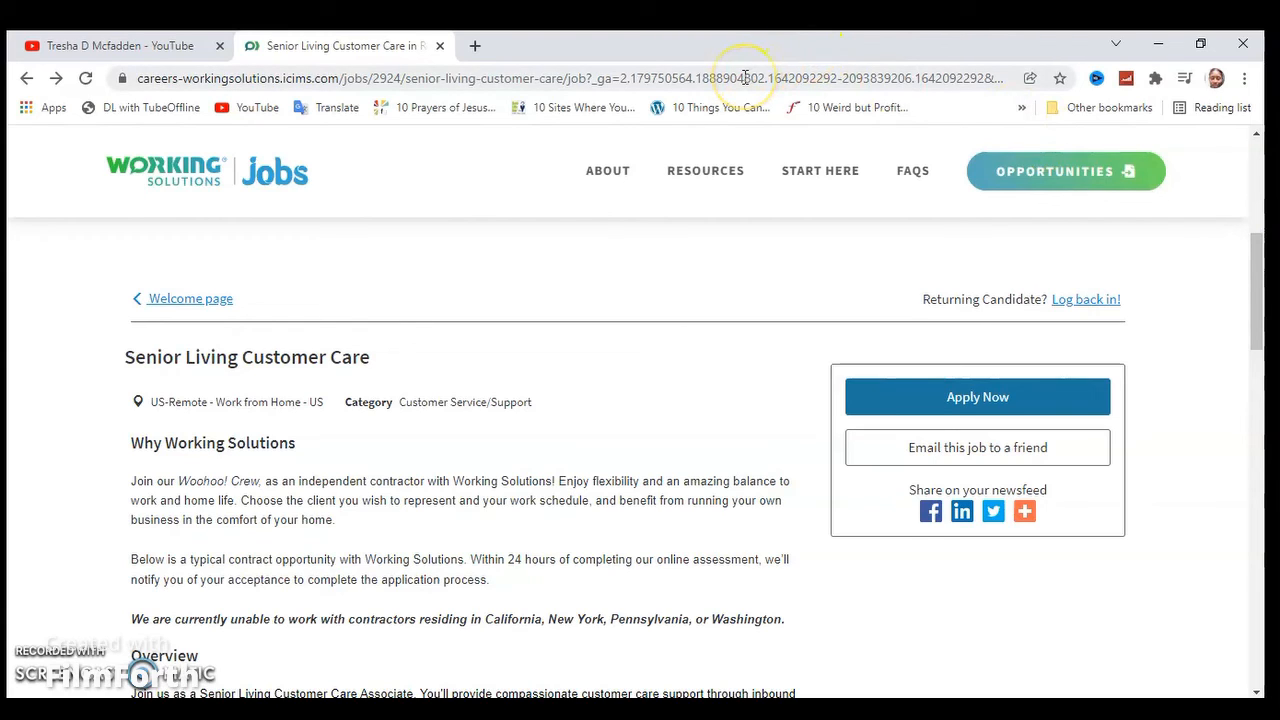
pyautogui.click(742, 78)
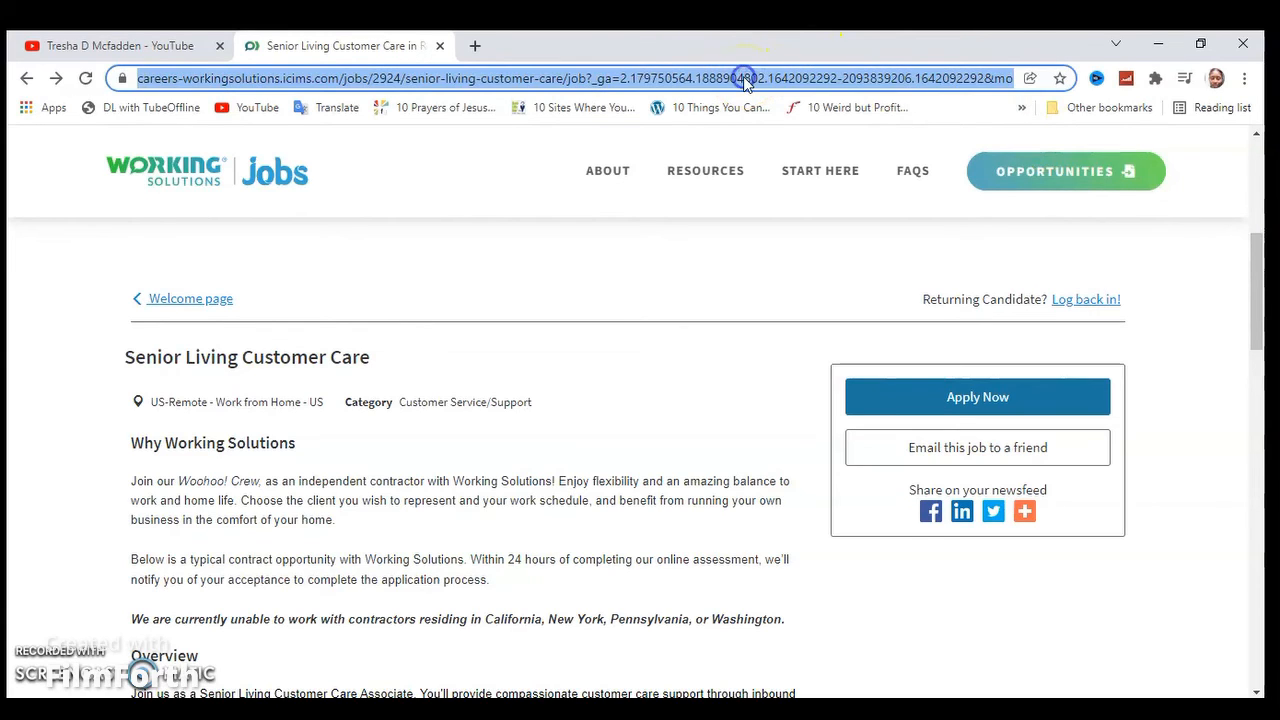